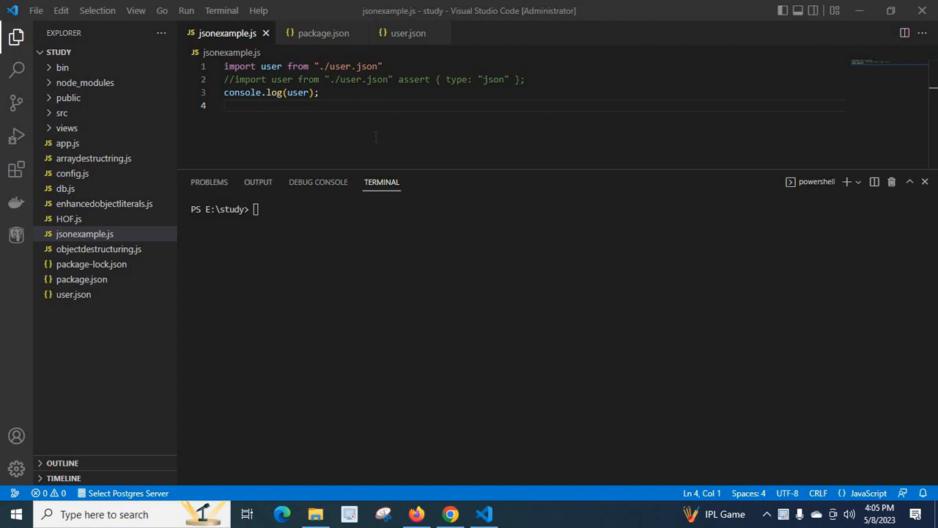
pyautogui.moveTo(408, 33)
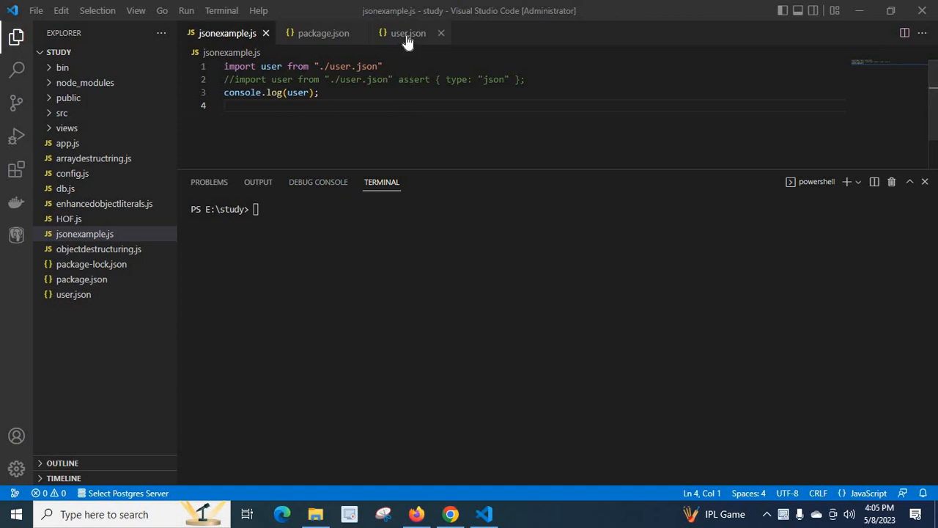
# - View user.json with its name, age and isAdmin fields
pyautogui.click(408, 33)
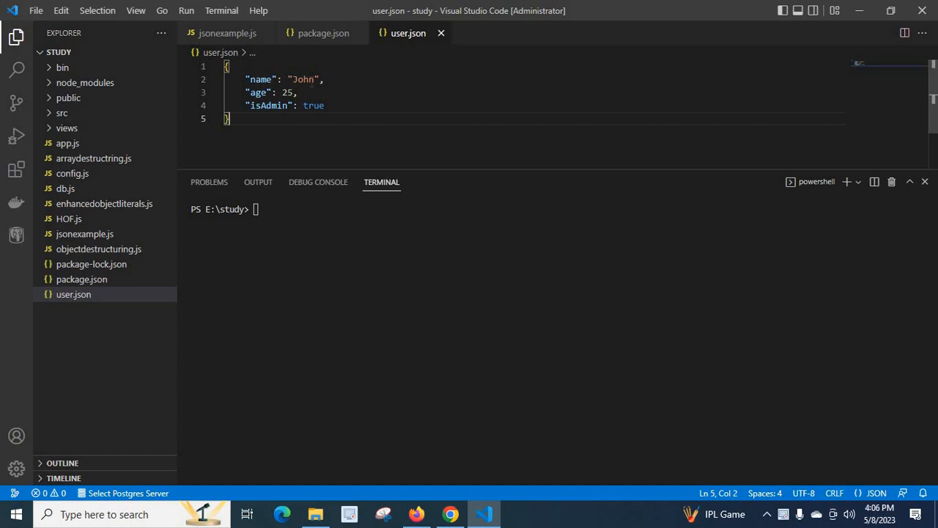
pyautogui.moveTo(227, 32)
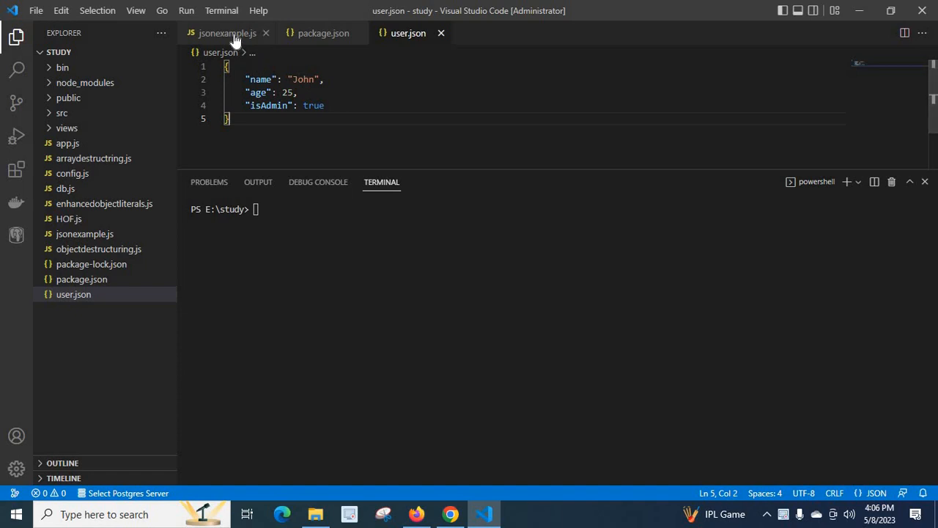
# - Return to jsonexample.js and highlight its plain user.json import on line 1
pyautogui.click(228, 33)
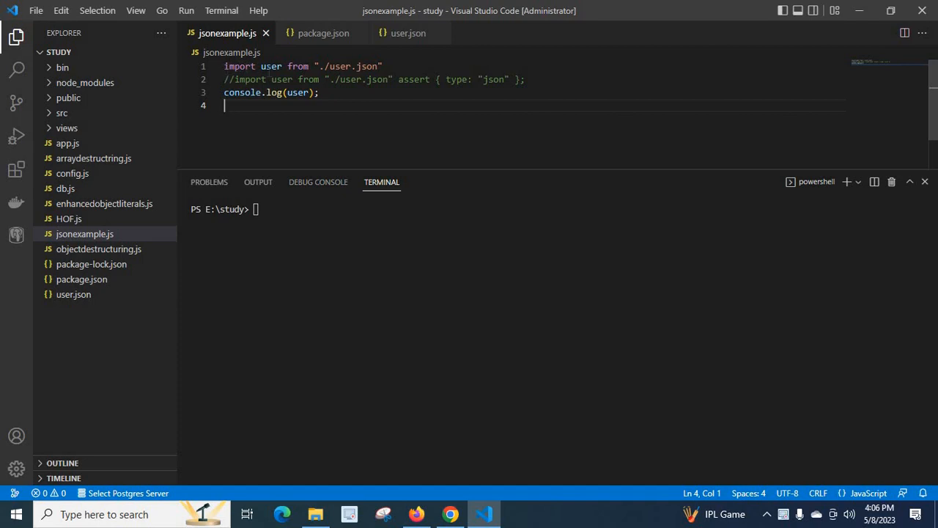
pyautogui.moveTo(344, 66)
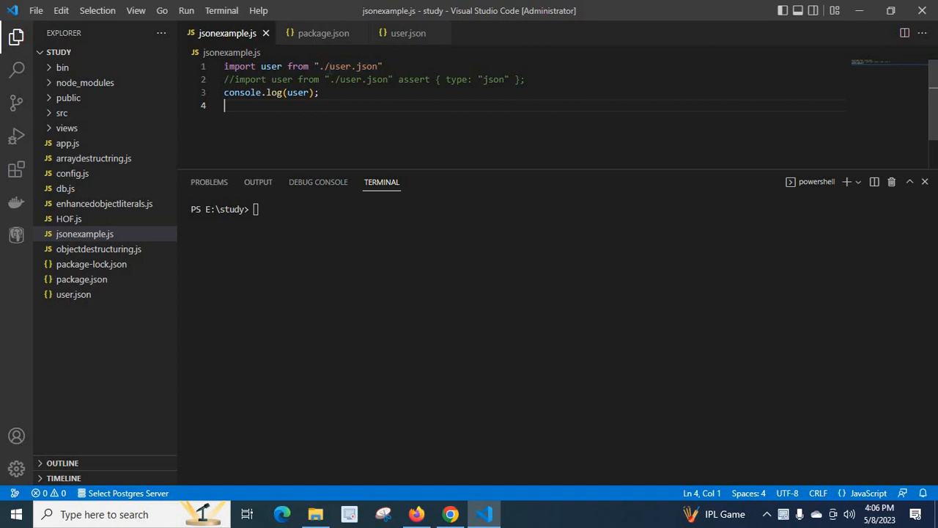
pyautogui.moveTo(348, 66)
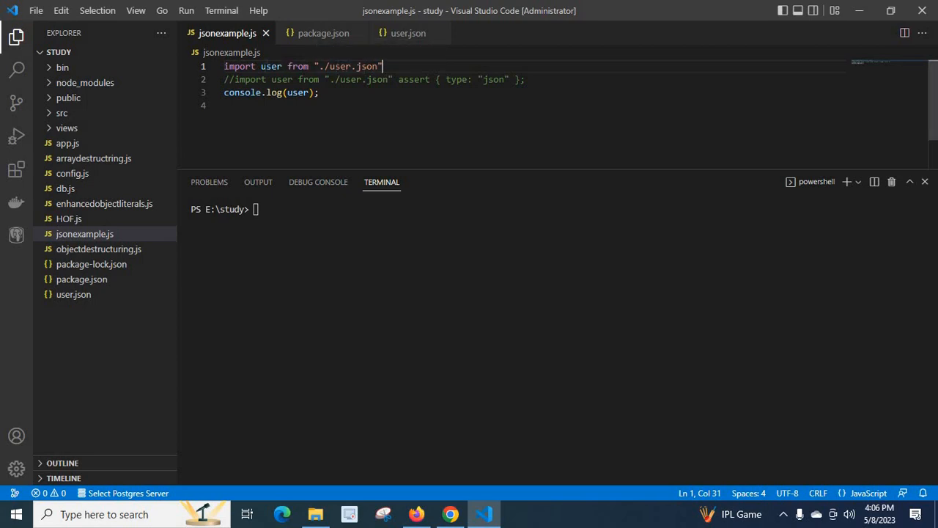
pyautogui.doubleClick(270, 66)
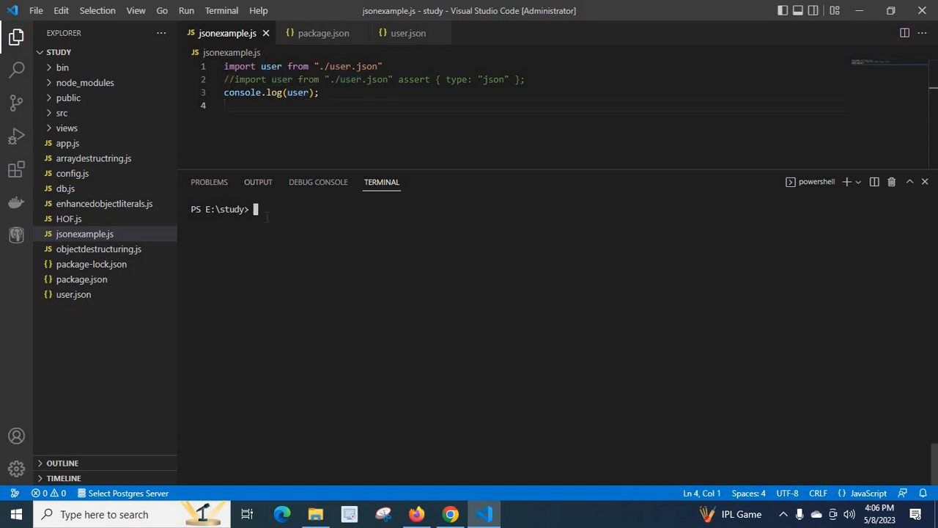
# - Run node .\jsonexample.js and highlight TypeError and json in the error
pyautogui.write('node .\\jsonexample.js')
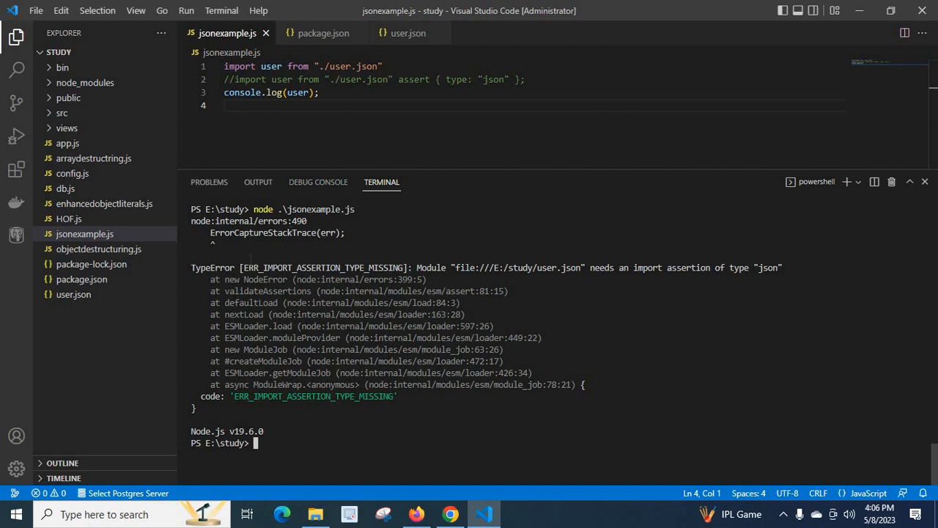
pyautogui.doubleClick(211, 267)
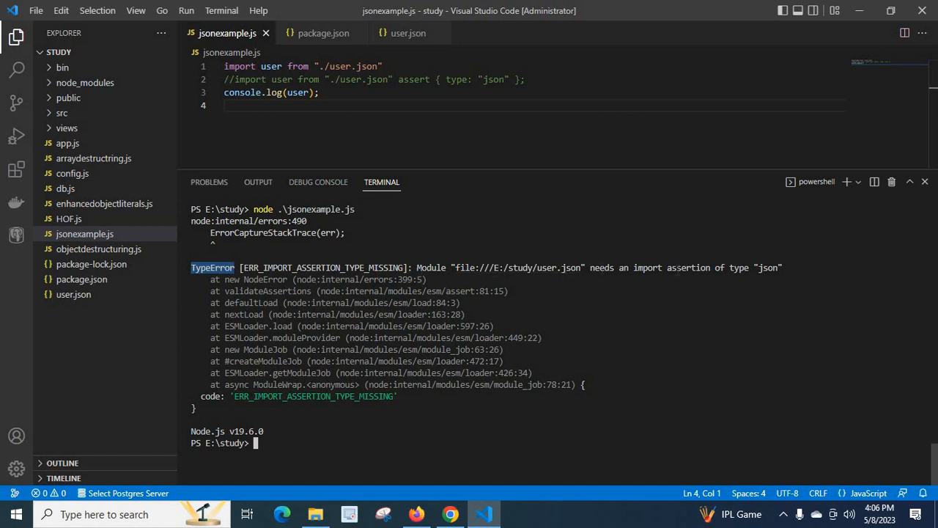
pyautogui.doubleClick(768, 268)
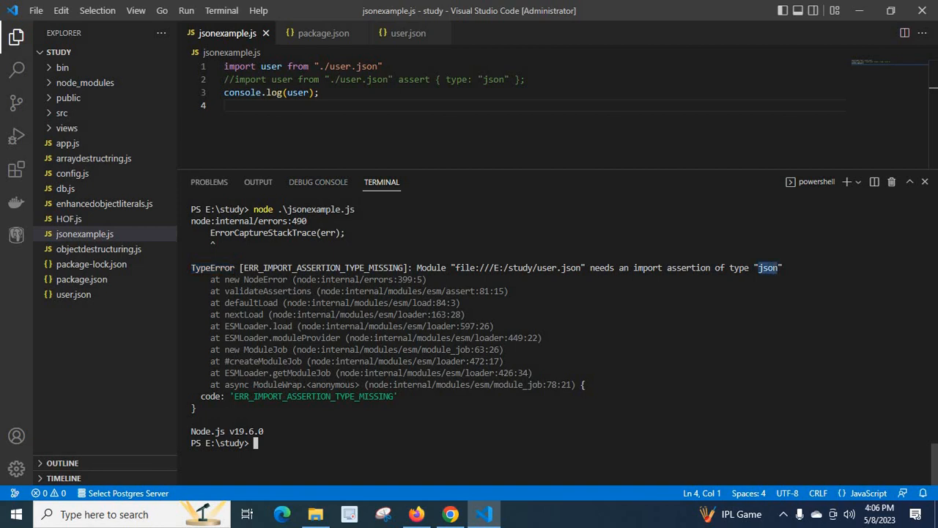
pyautogui.moveTo(517, 268)
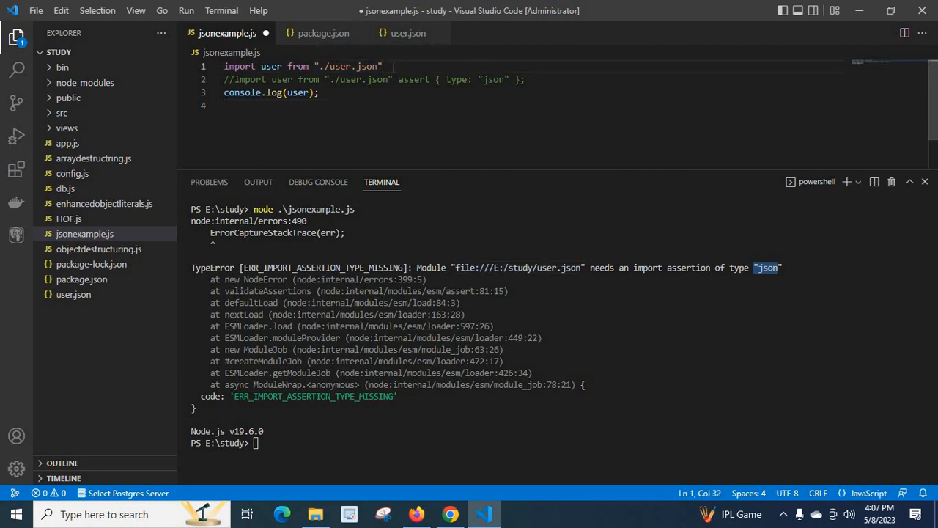
# - Add assert { type: "json"} to the user.json import and clear the terminal
pyautogui.write('assert')
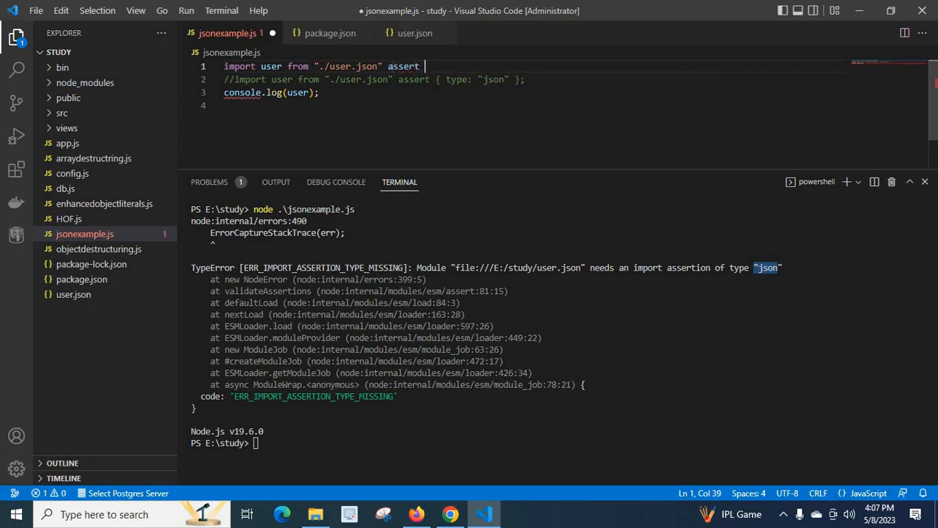
pyautogui.write('{}')
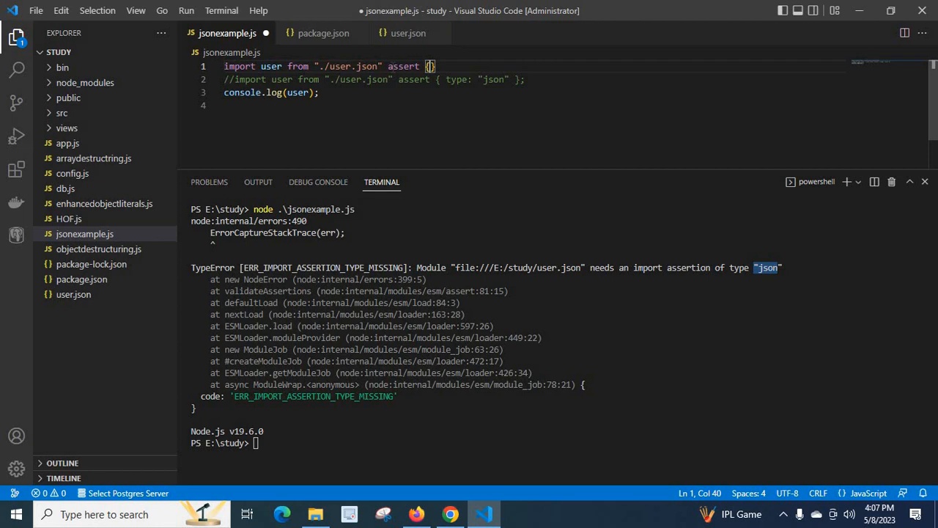
pyautogui.write('type: "json')
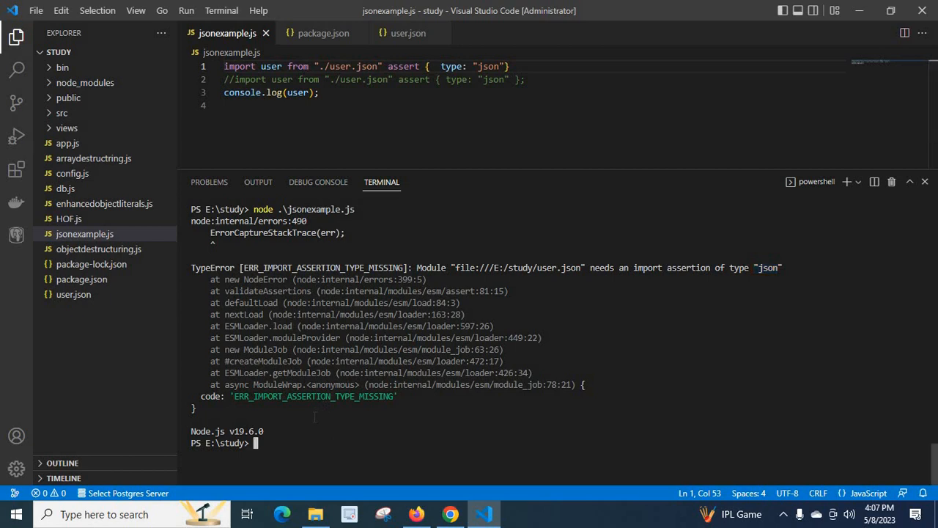
pyautogui.press('ctrl+l')
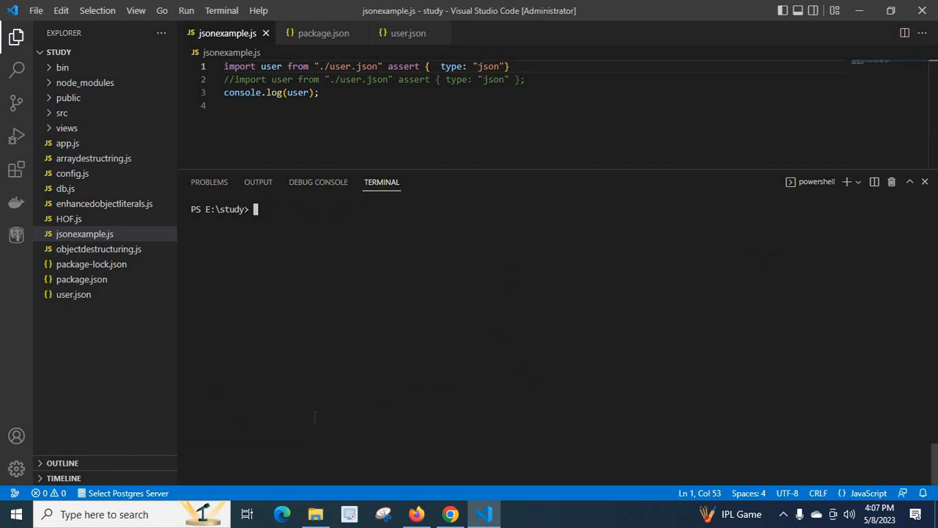
# - Rerun node .\jsonexample.js and compare the printed object against user.json
pyautogui.write('node .\\jsonexample.js')
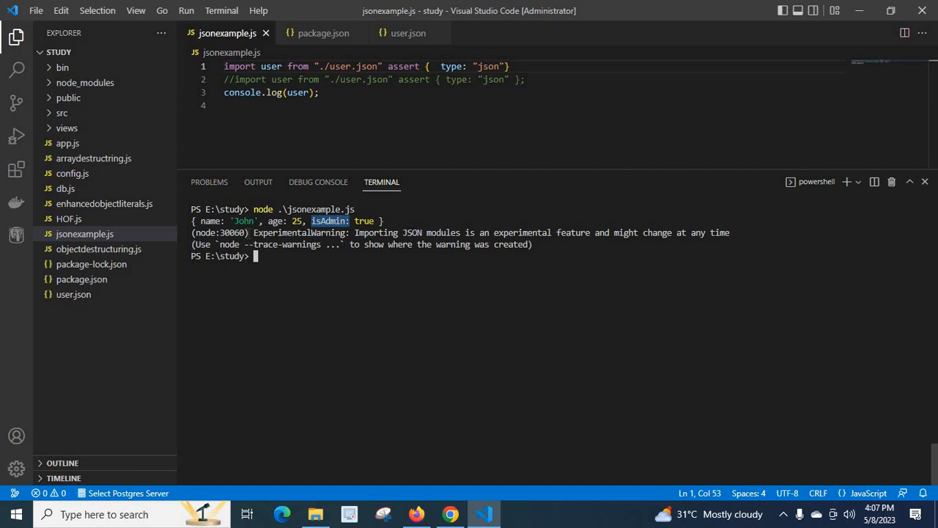
pyautogui.click(408, 33)
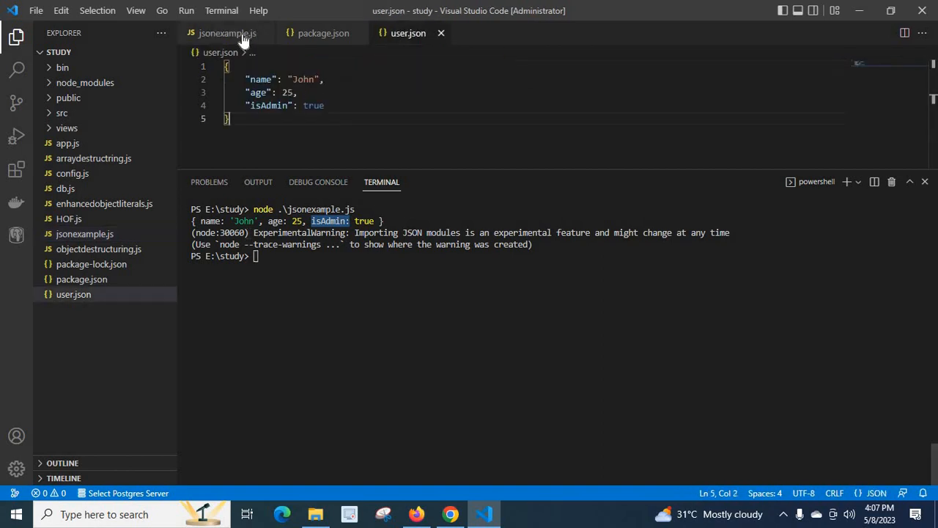
pyautogui.click(220, 33)
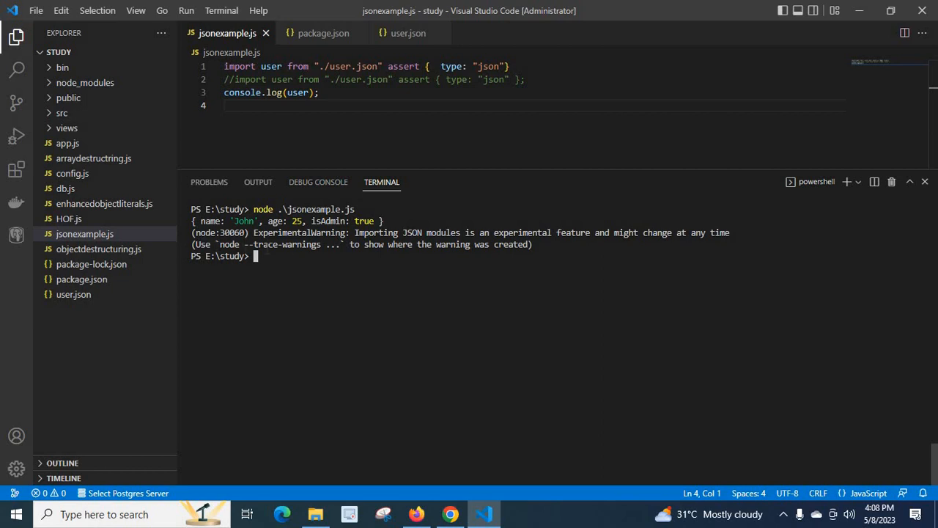
pyautogui.moveTo(413, 131)
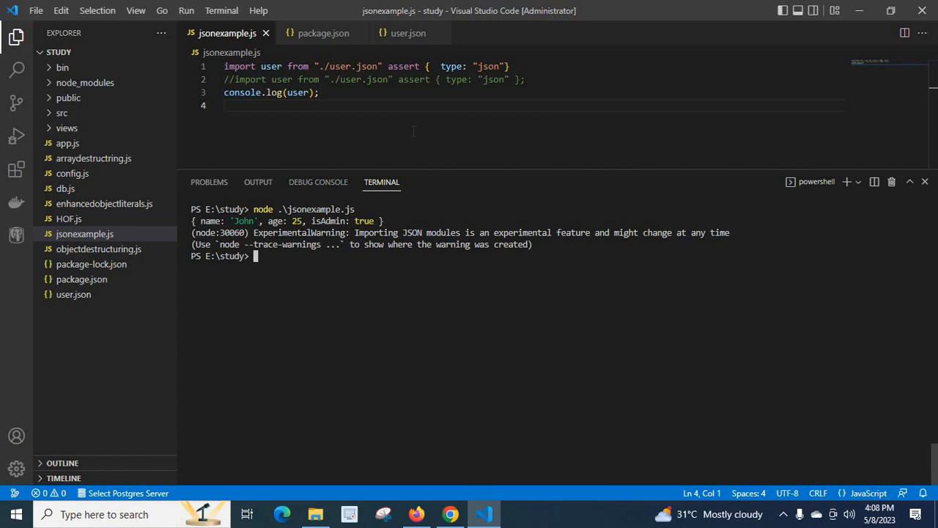
pyautogui.moveTo(273, 267)
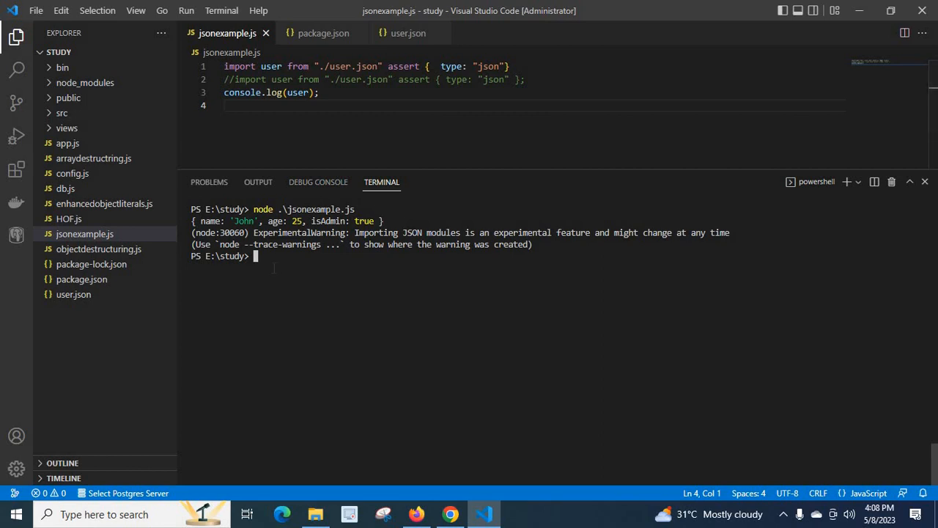
# - Run nvm list, switch to Node 14.18.1, and rerun node .\jsonexample.js
pyautogui.write('nvm list')
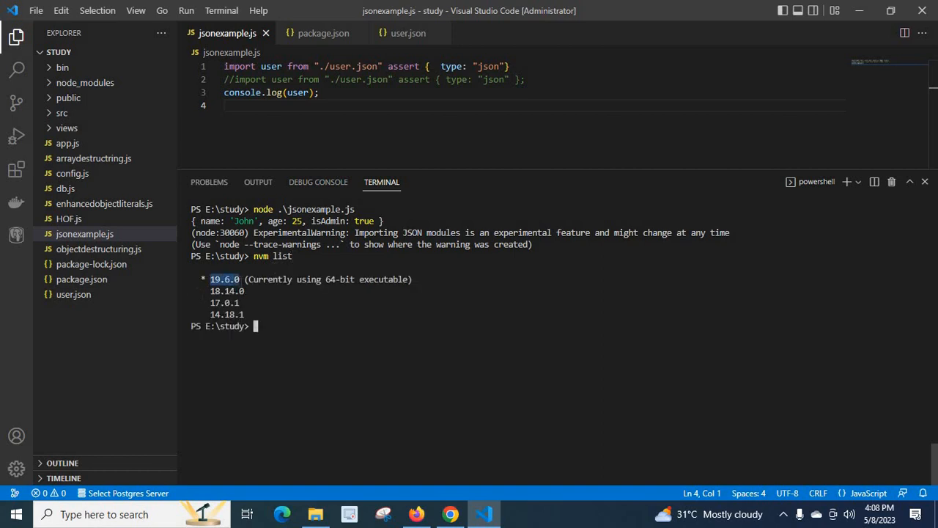
pyautogui.click(271, 341)
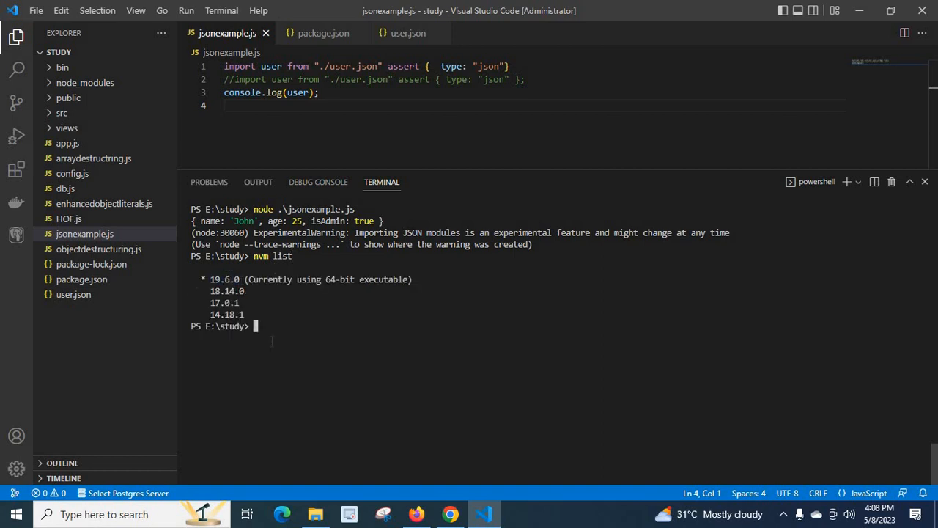
pyautogui.write('nvm use')
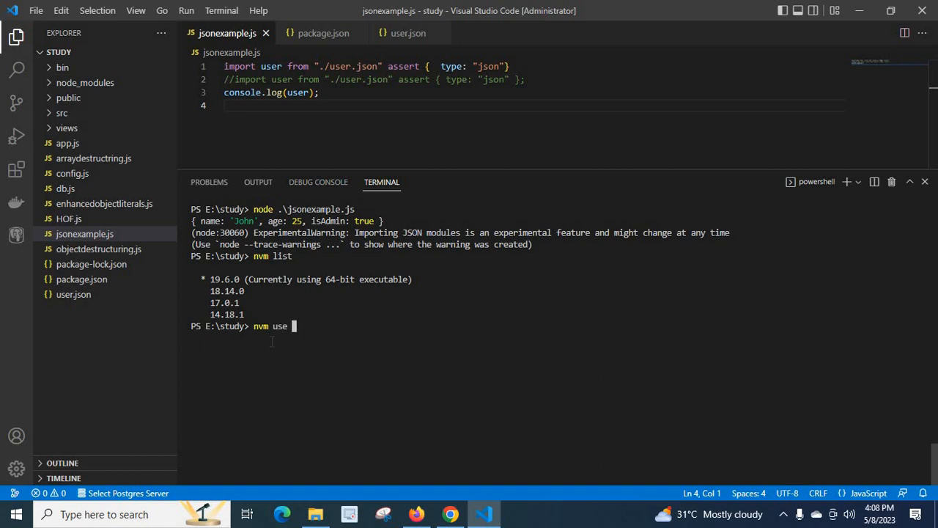
pyautogui.write('14.18.1')
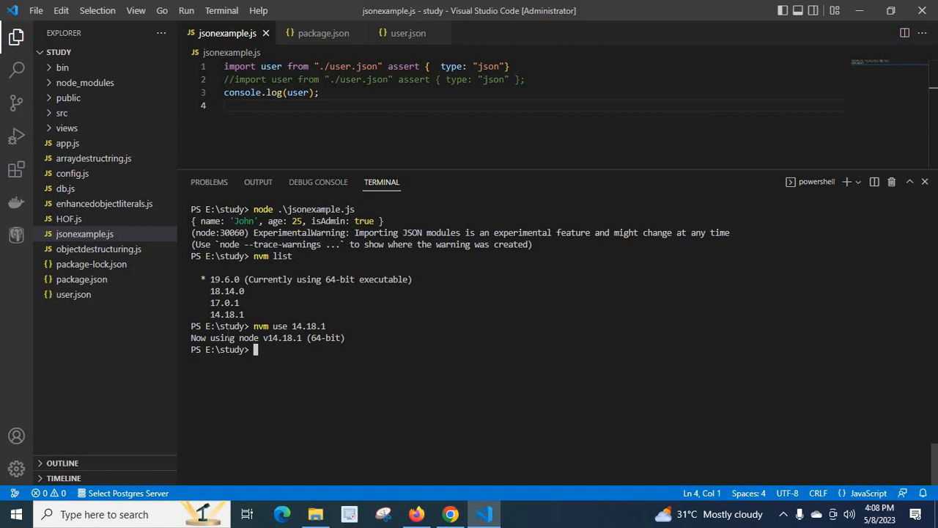
pyautogui.write('node .\\jsonexample.js')
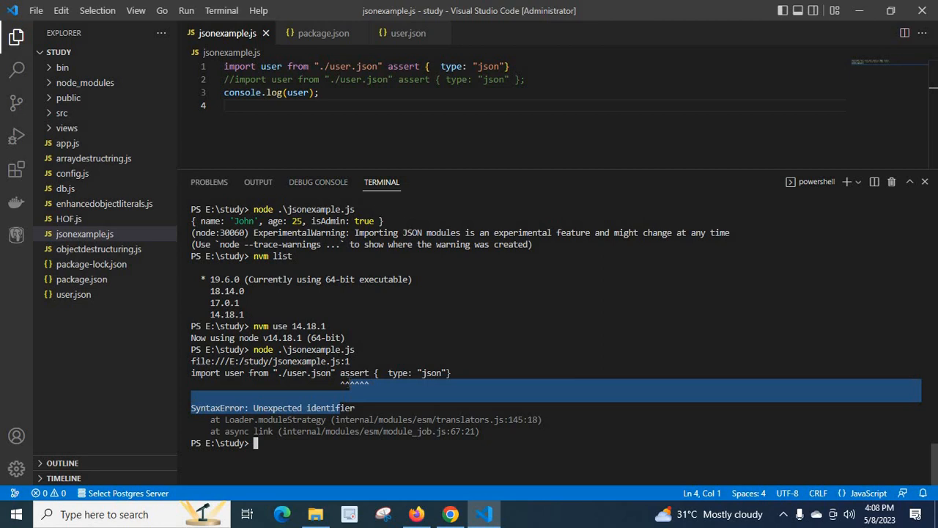
# - Highlight the SyntaxError at assert and select all code in jsonexample.js
pyautogui.doubleClick(354, 373)
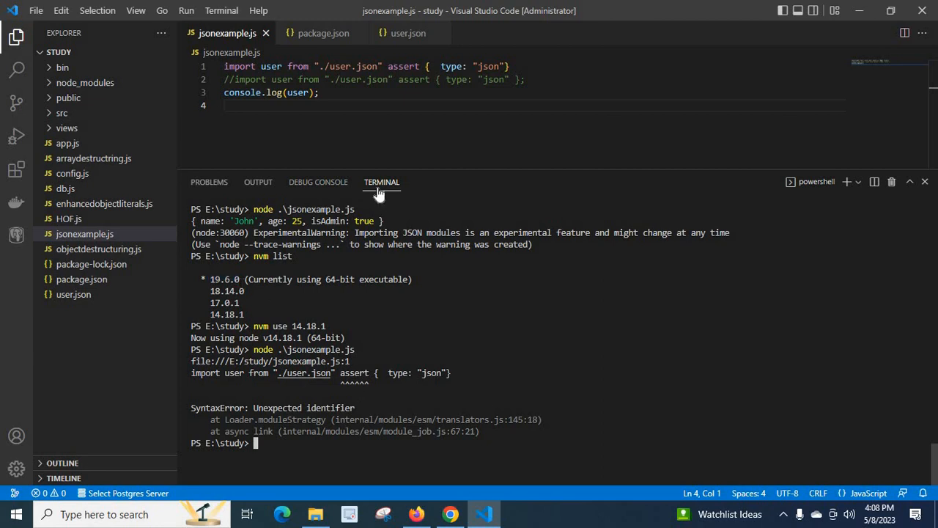
pyautogui.press('ctrl+a')
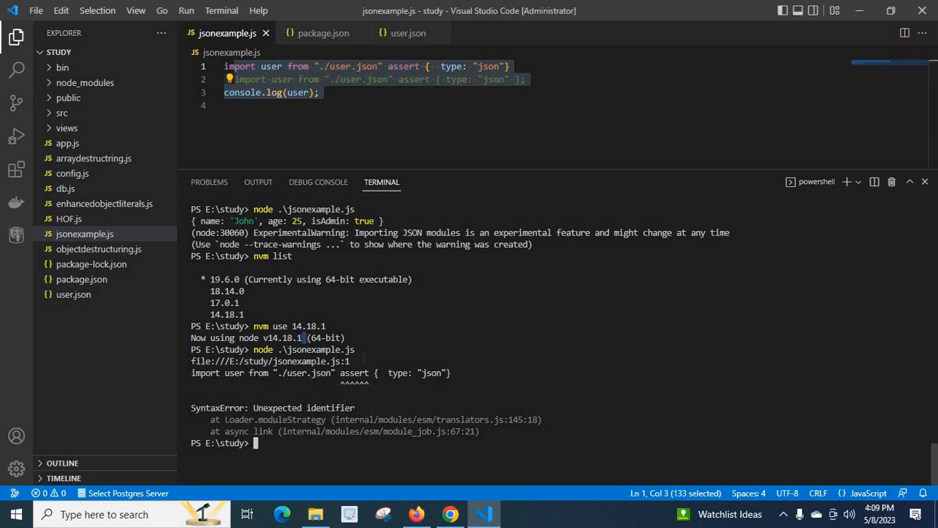
pyautogui.doubleClick(354, 372)
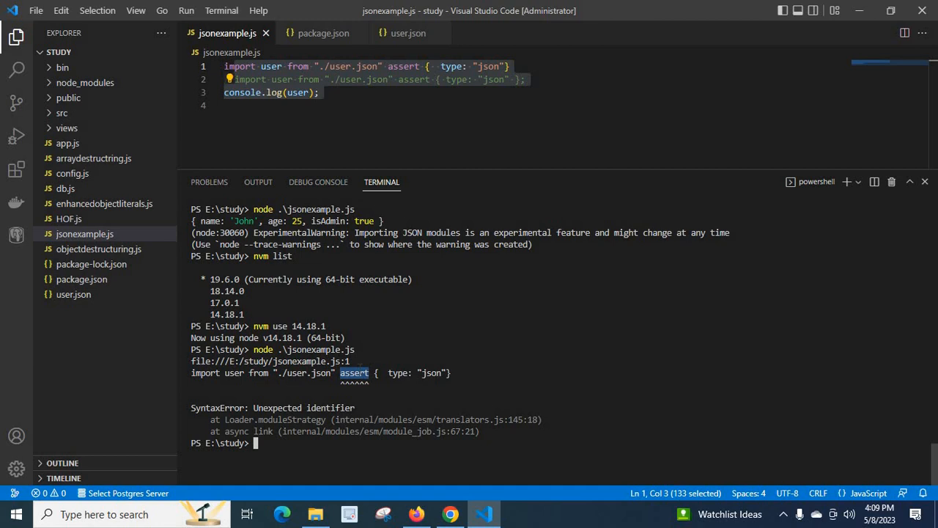